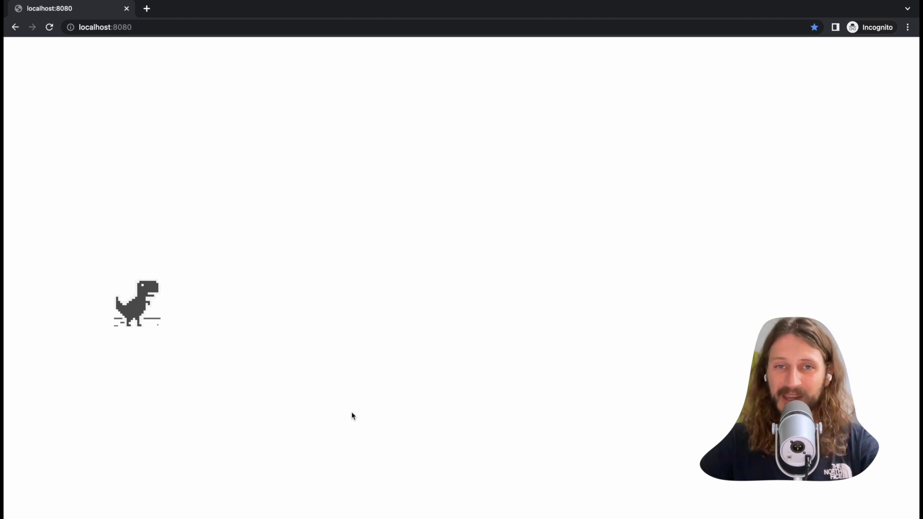
pyautogui.moveTo(384, 417)
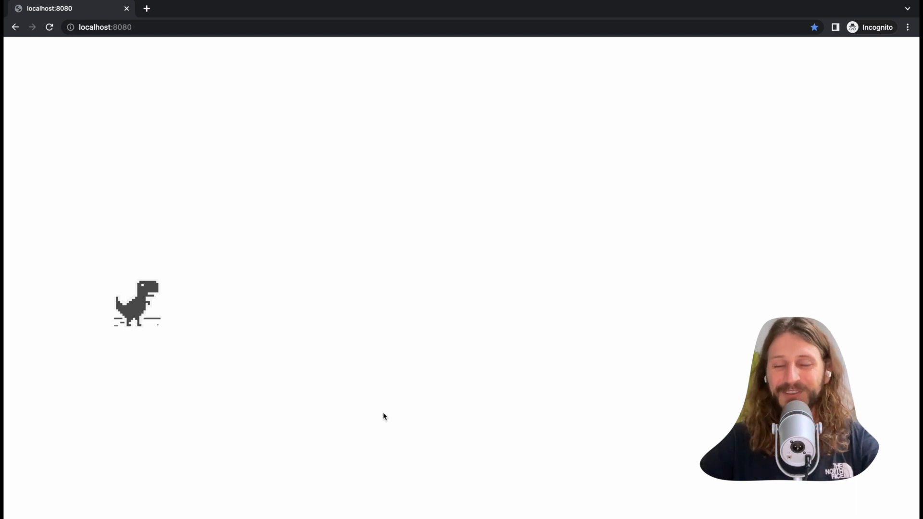
pyautogui.moveTo(162, 233)
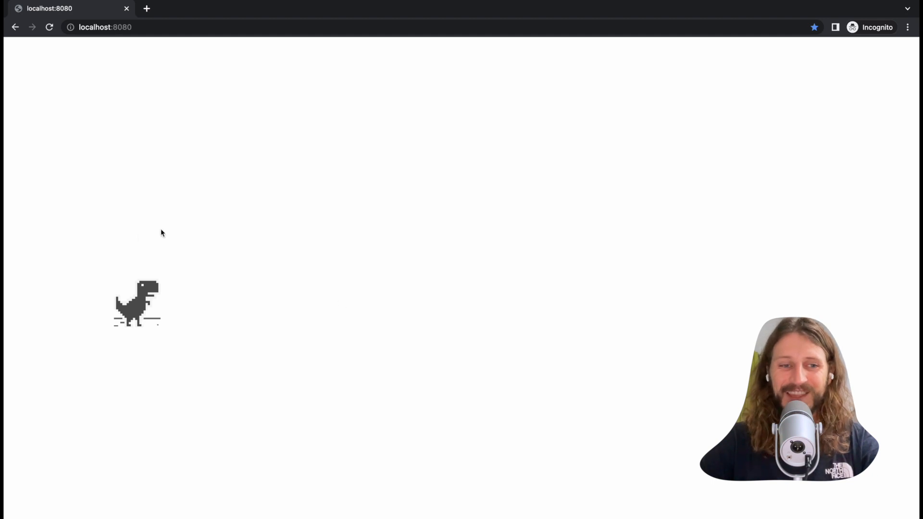
pyautogui.moveTo(253, 276)
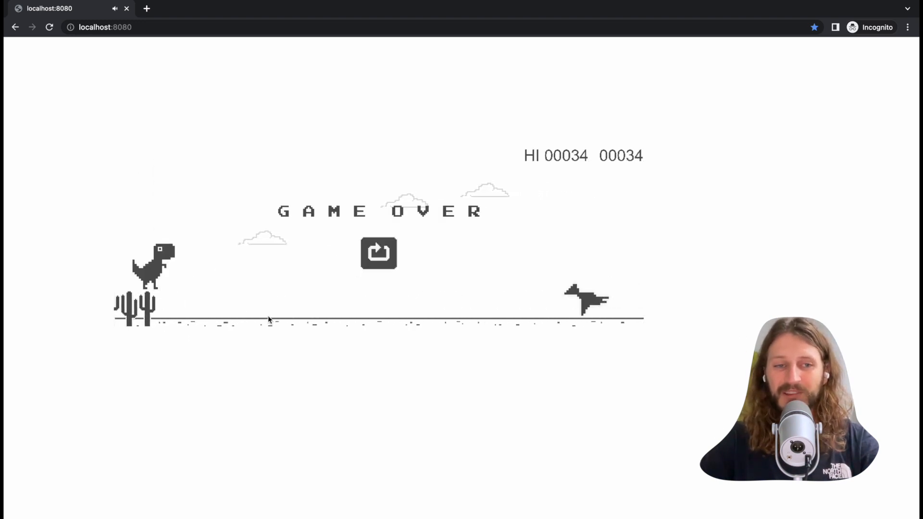
pyautogui.moveTo(164, 288)
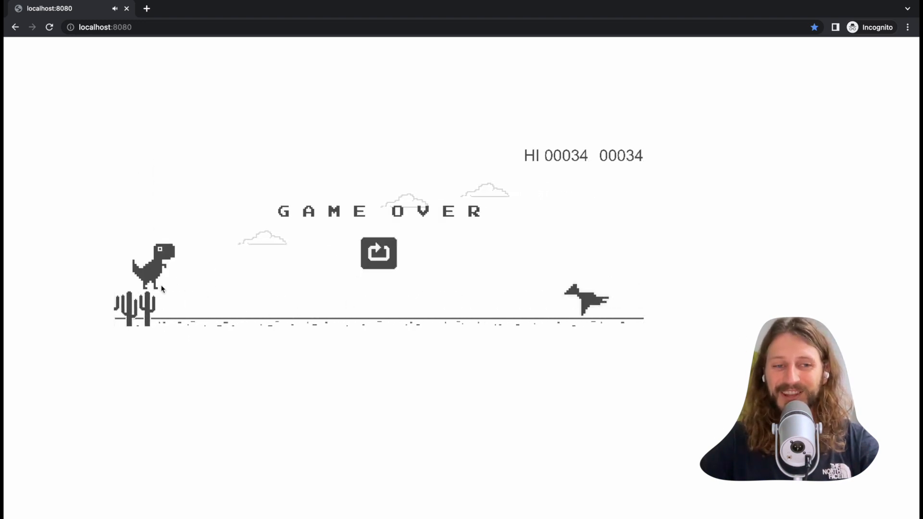
pyautogui.moveTo(389, 163)
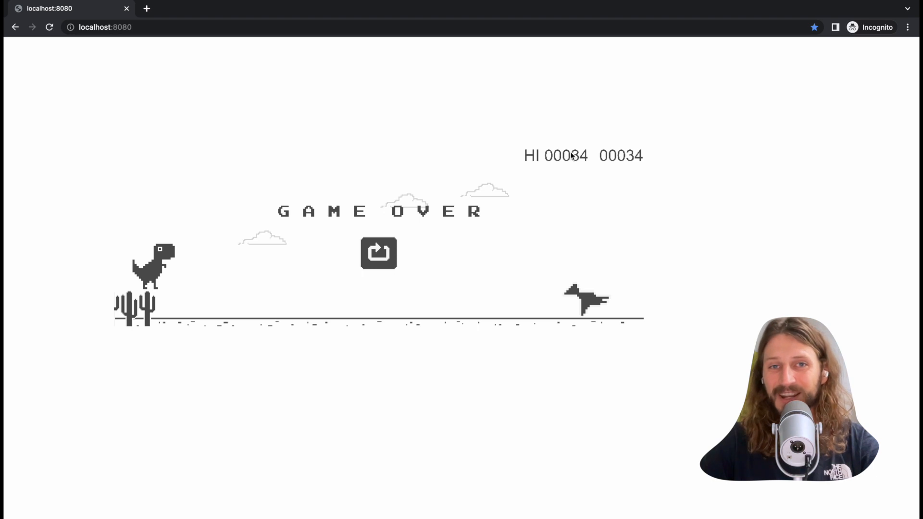
# - Restart the dino game after the game-over screen with the high score at 34
pyautogui.click(379, 253)
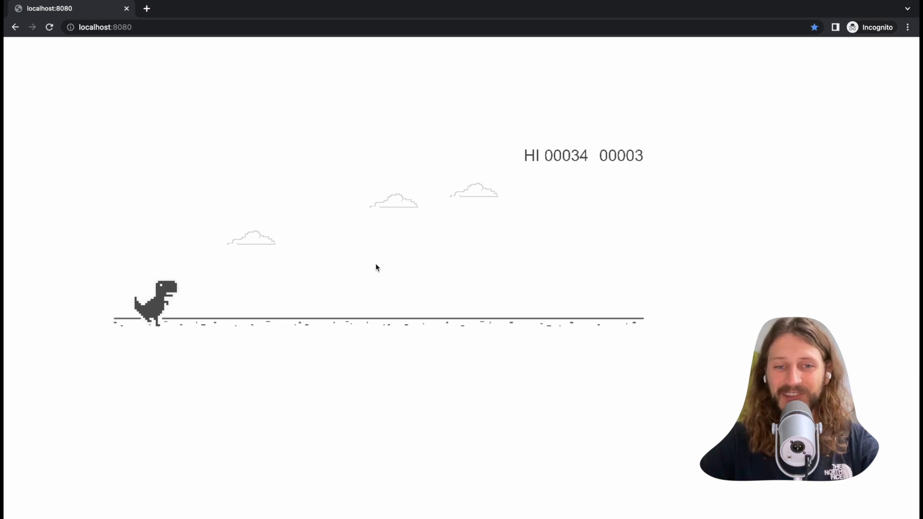